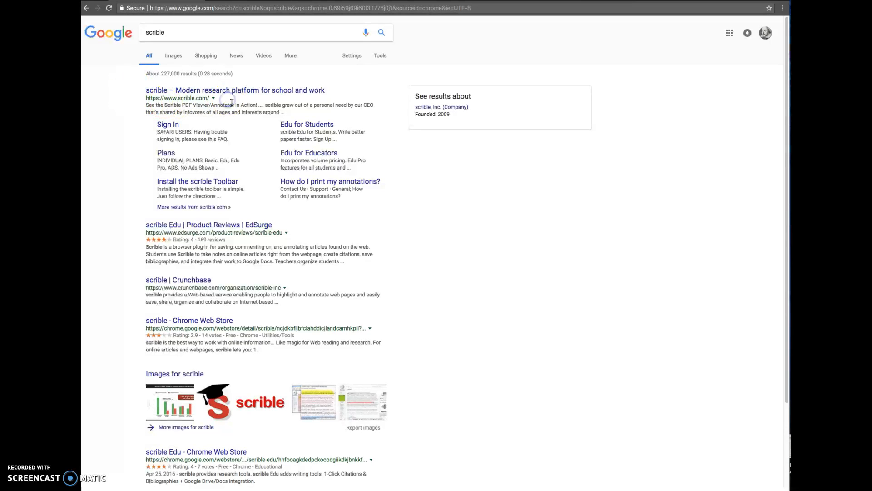
# Open the top result, 'scrible – Modern research platform for school and work'
pyautogui.click(234, 90)
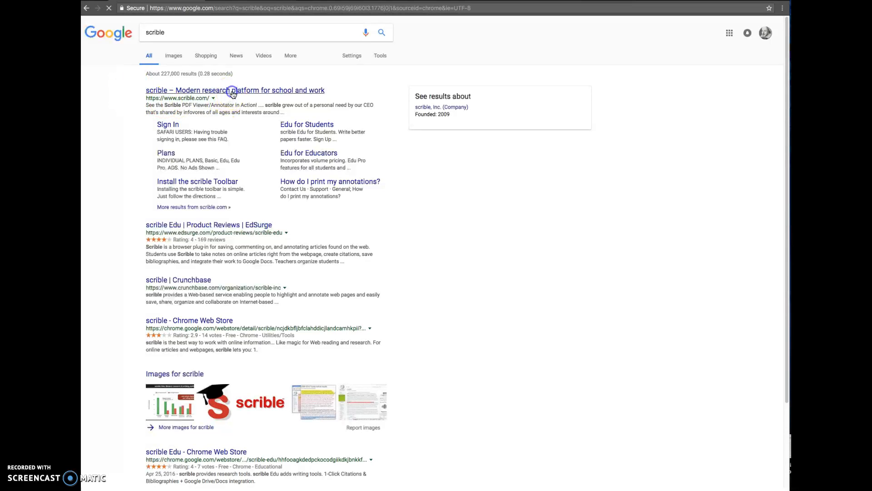
# Begin Sign Up Free as School (Student), changing school type from Postsecondary to Primary or Secondary
pyautogui.click(234, 90)
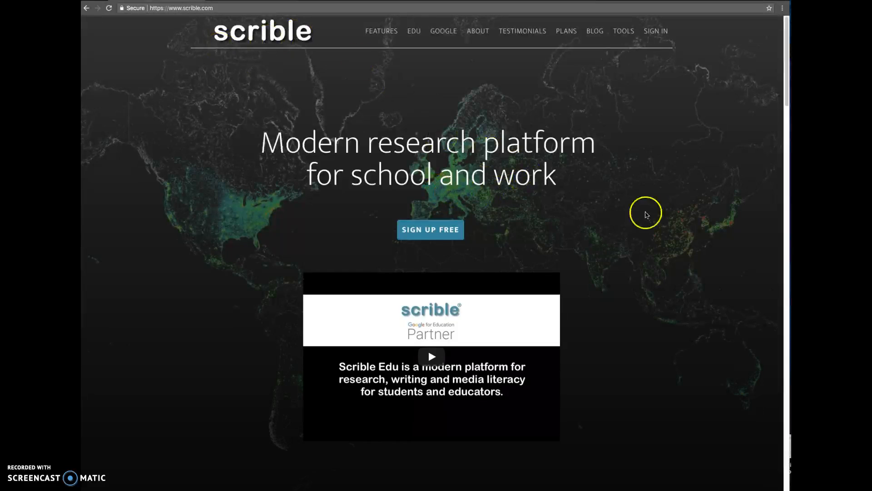
pyautogui.click(429, 229)
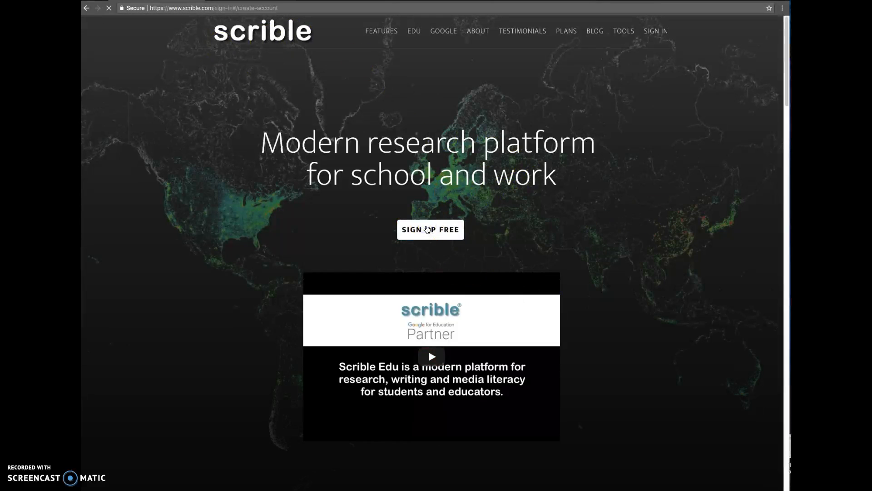
pyautogui.click(430, 229)
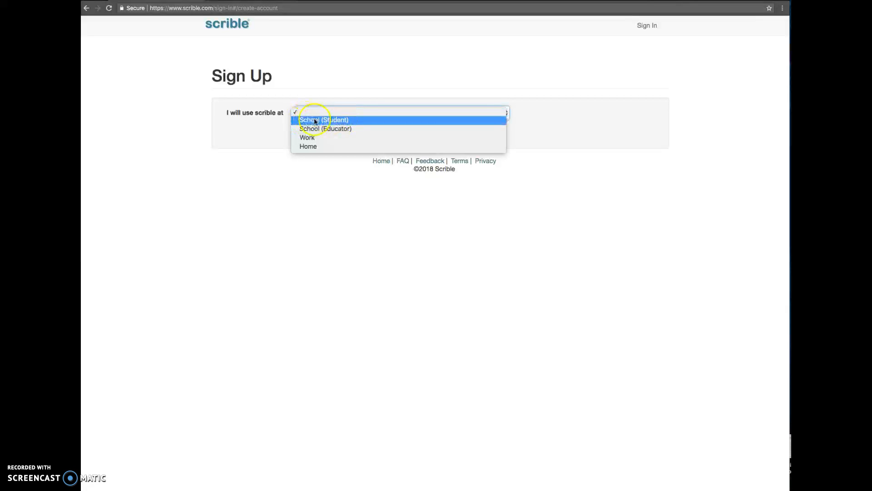
pyautogui.click(323, 120)
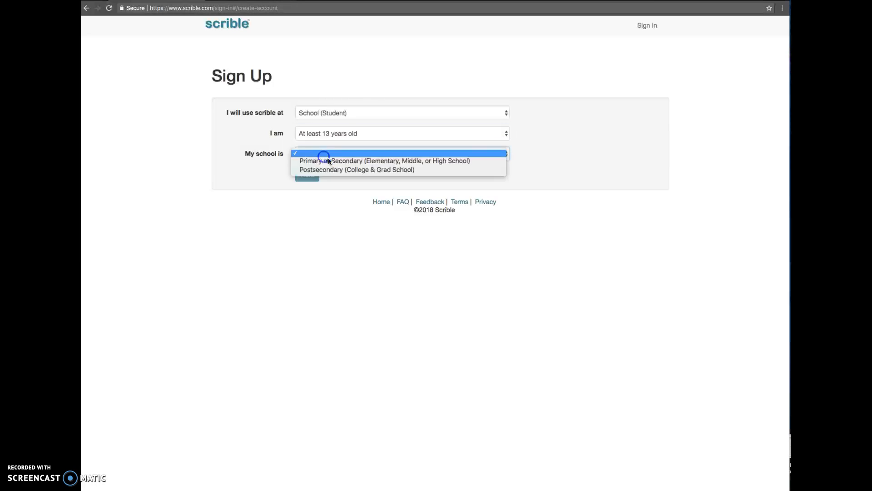
pyautogui.click(356, 169)
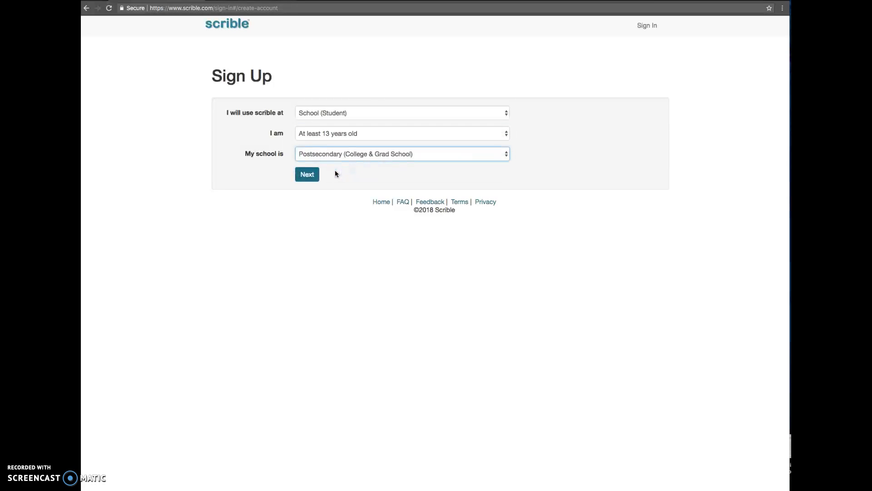
pyautogui.click(401, 153)
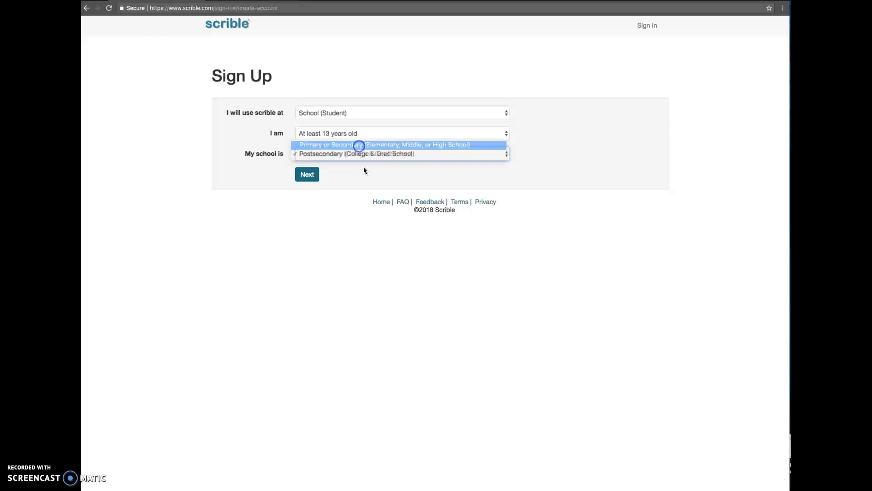
pyautogui.click(384, 145)
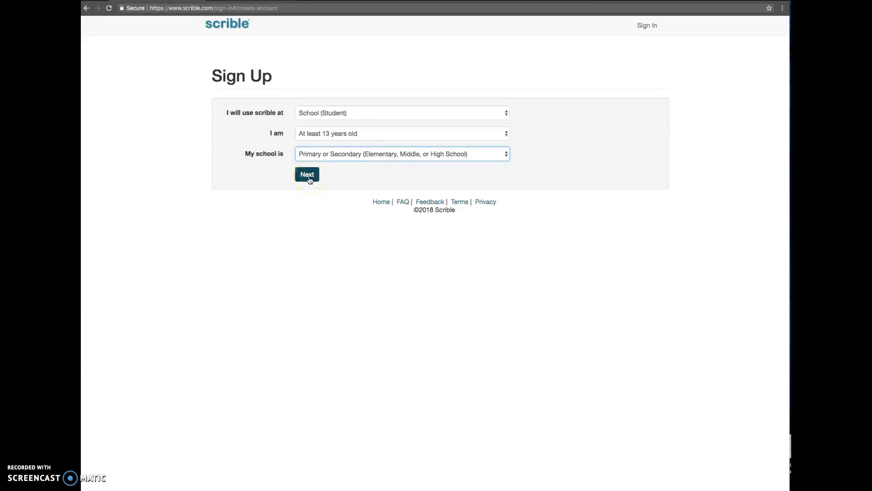
# Choose Google as the sign-up service and continue with the listed Google account
pyautogui.click(306, 174)
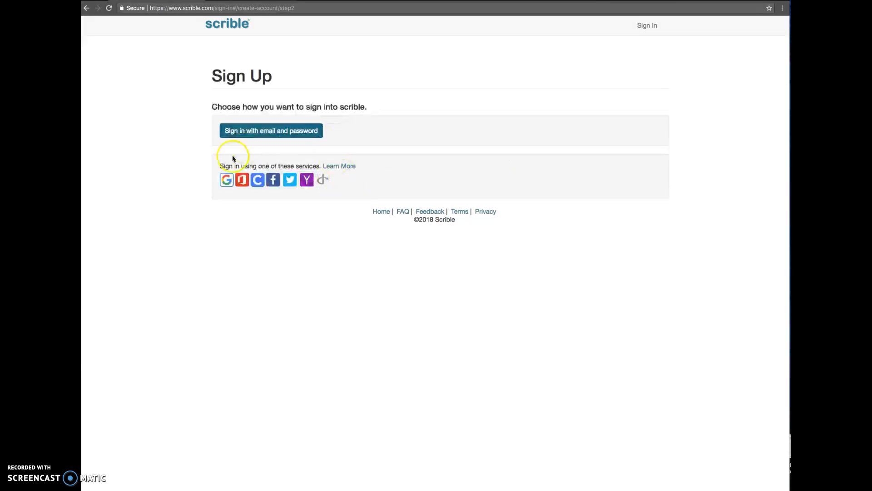
pyautogui.moveTo(227, 179)
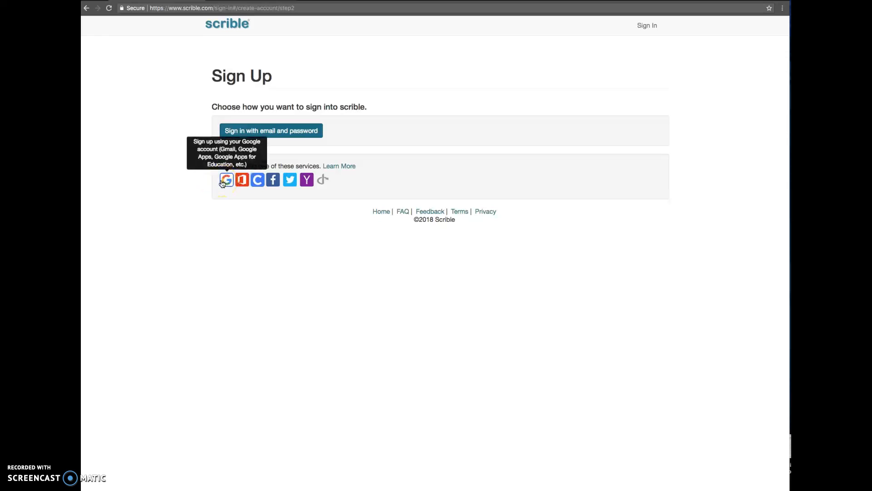
pyautogui.click(226, 179)
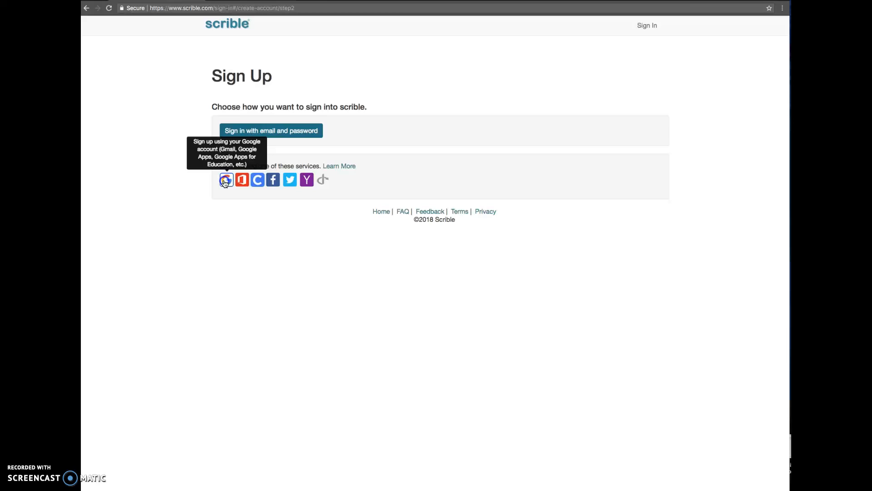
pyautogui.click(225, 179)
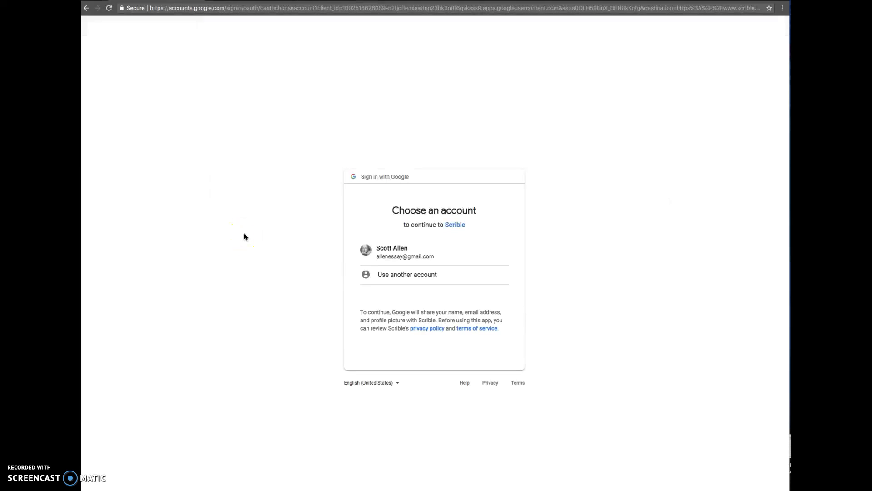
pyautogui.click(404, 251)
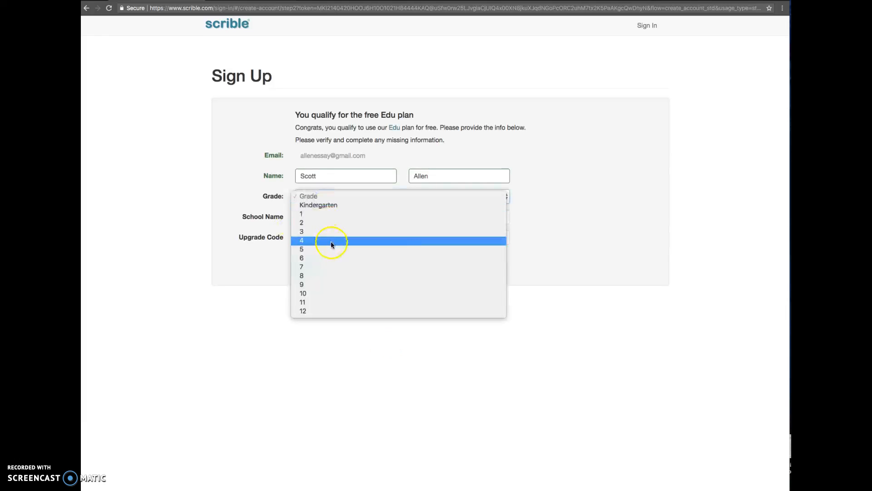
# Enter grade 9 and school POMONA HIGH SCHOOL from the 'Pomon' suggestions, then submit
pyautogui.click(302, 284)
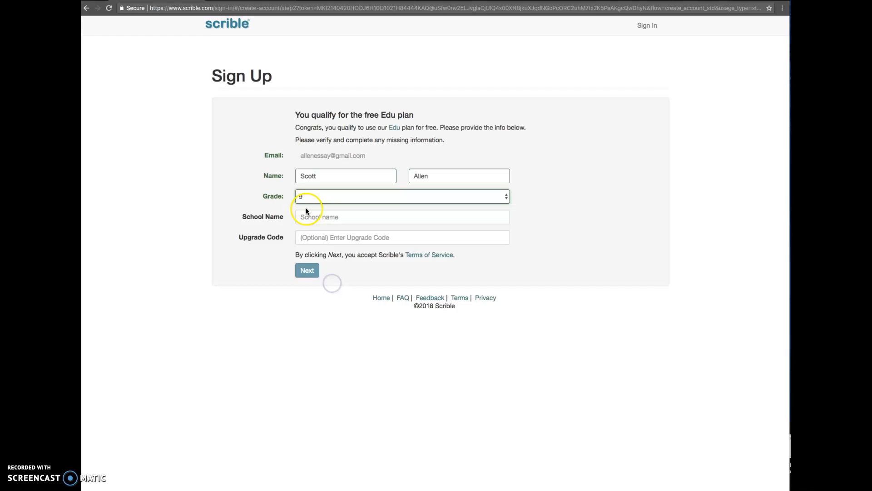
pyautogui.write('Pomona High School')
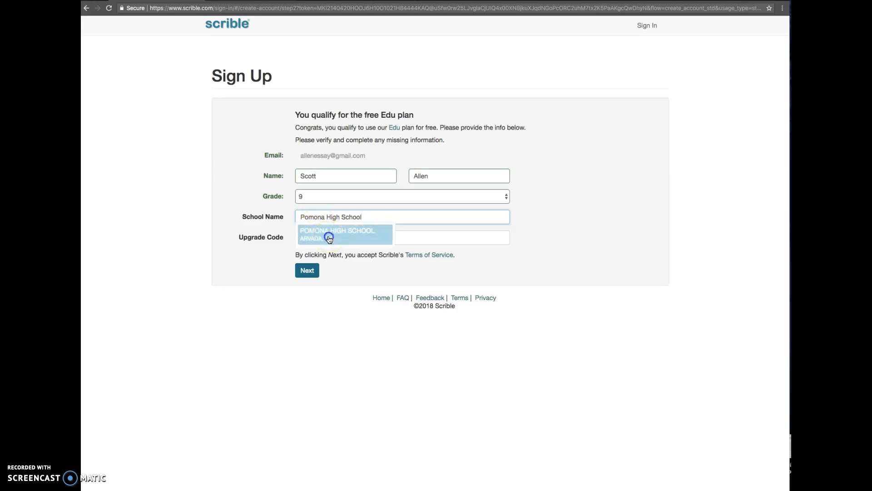
pyautogui.click(337, 234)
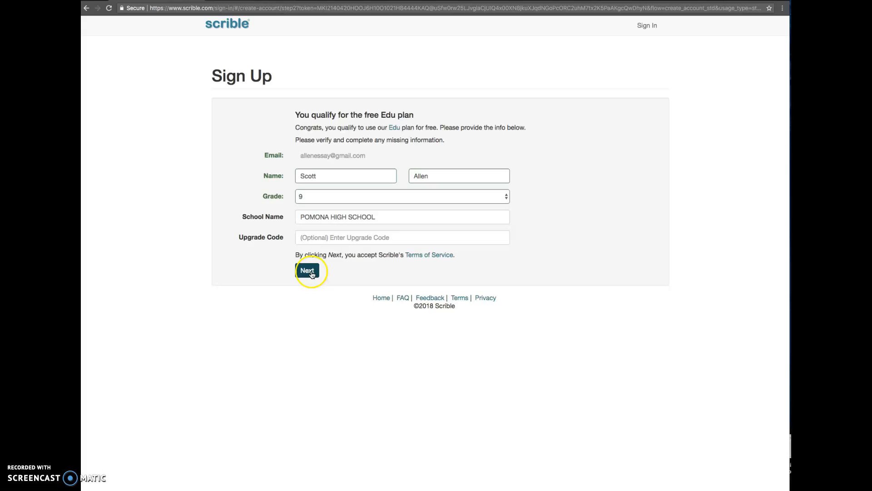
pyautogui.click(308, 270)
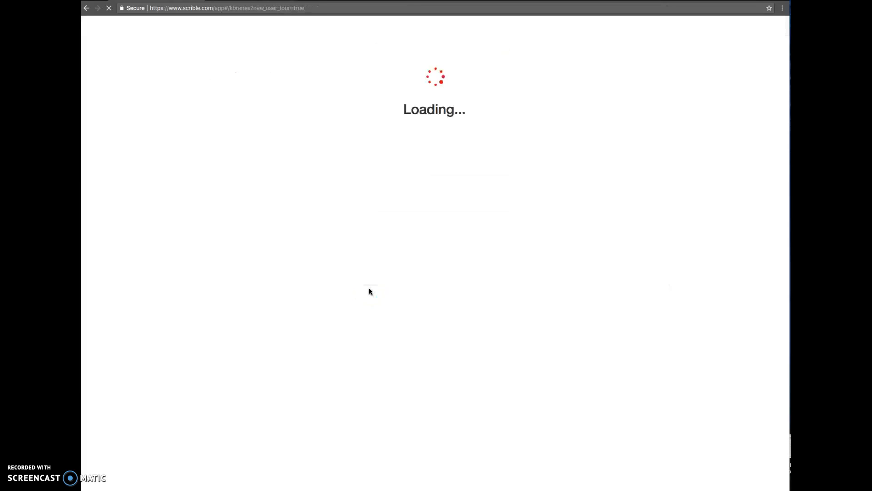